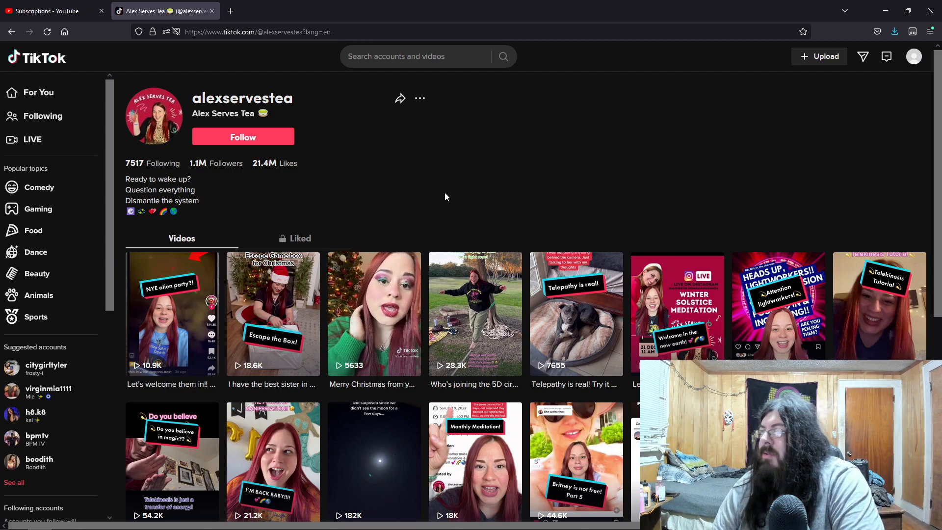
# Step: Scroll down the video grid until the Galactic Federation and Sun of God videos appear
pyautogui.scroll(-3)
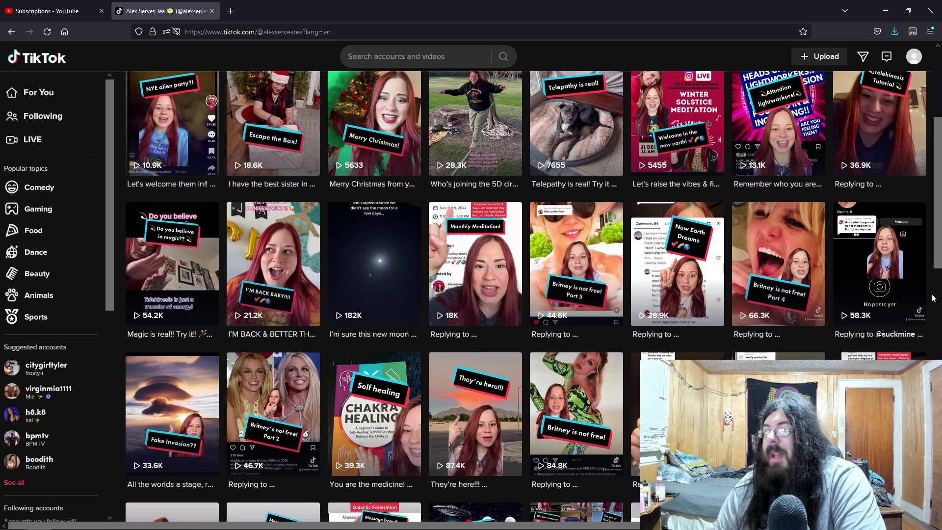
pyautogui.scroll(-3)
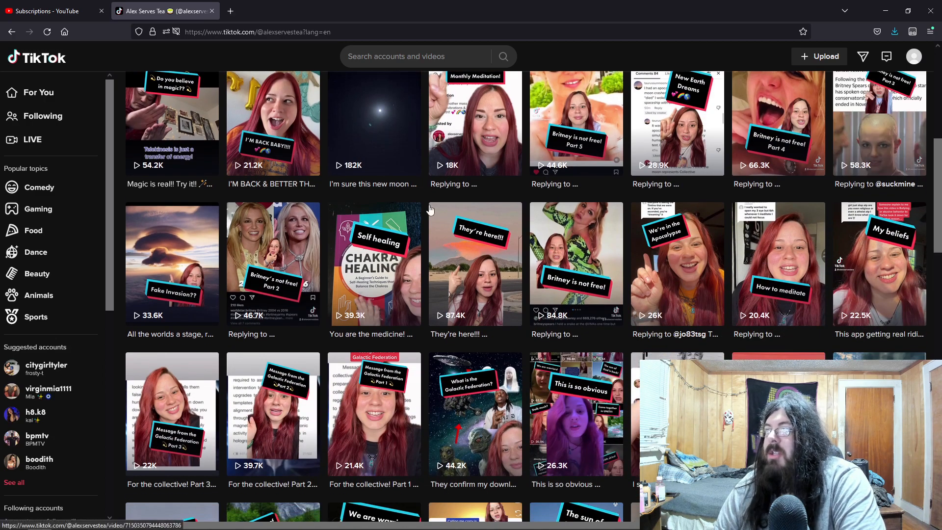
pyautogui.scroll(-3)
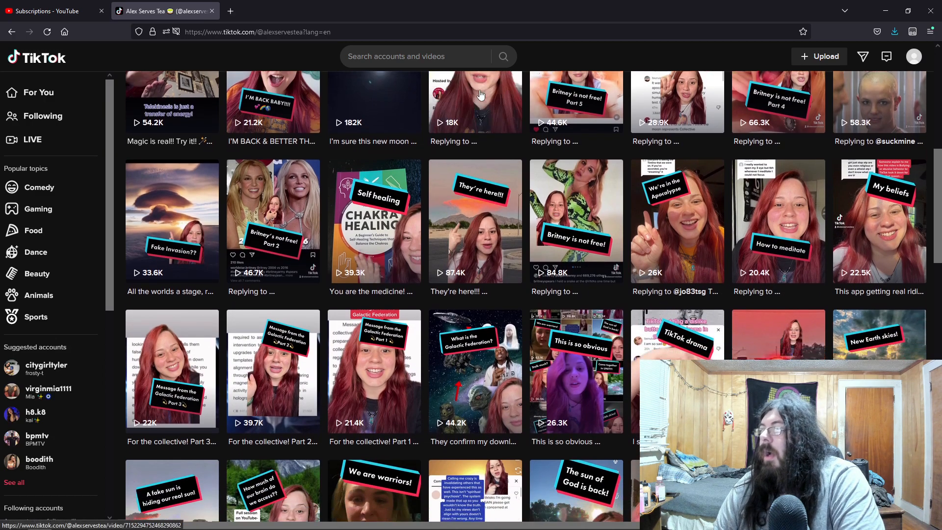
pyautogui.scroll(-3)
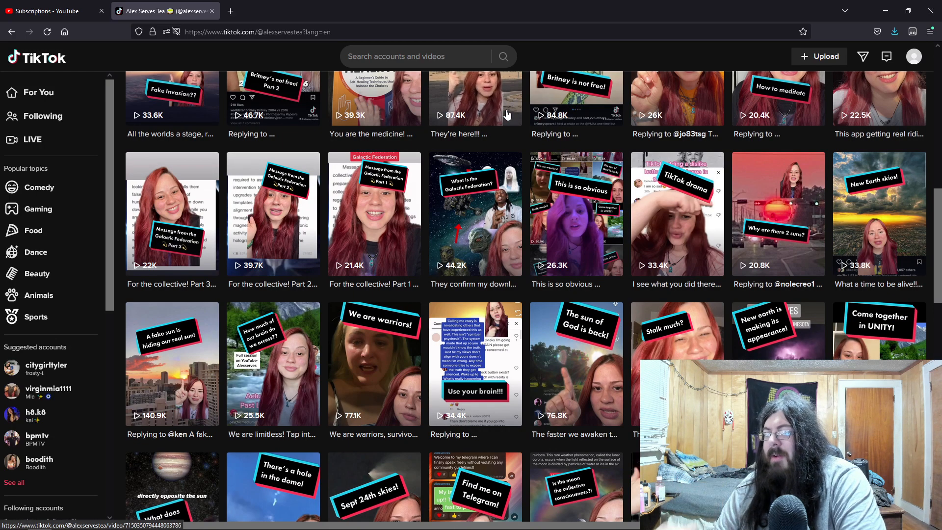
pyautogui.scroll(-3)
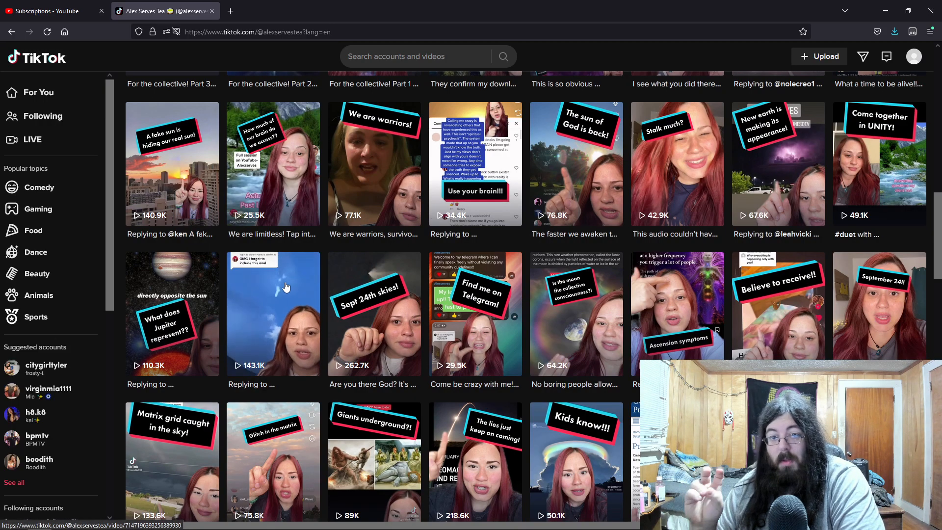
pyautogui.scroll(-3)
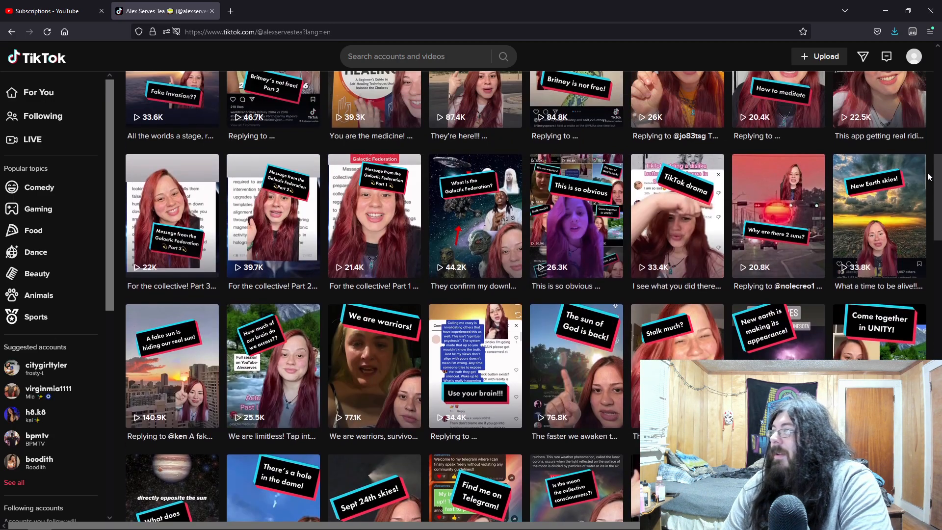
# Step: Scroll back up to the profile header with bio, follower counts and Follow button
pyautogui.scroll(-3)
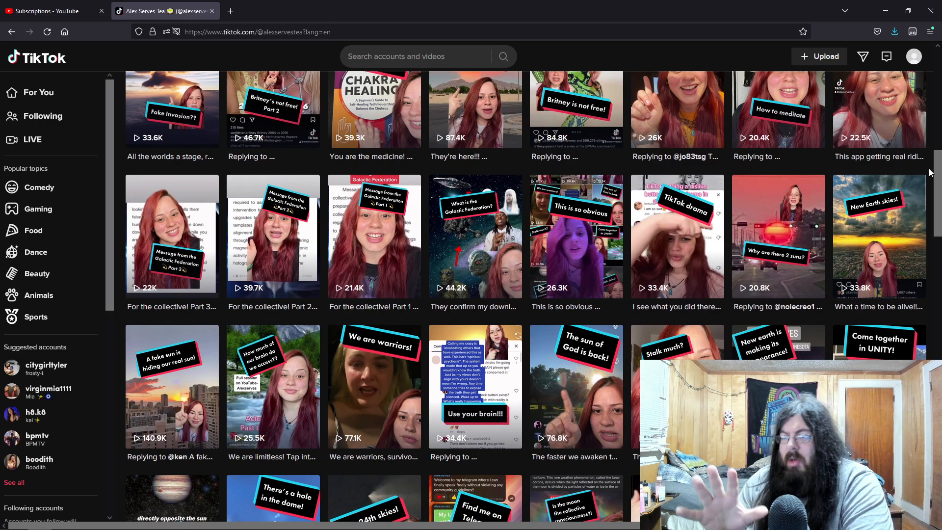
pyautogui.scroll(3)
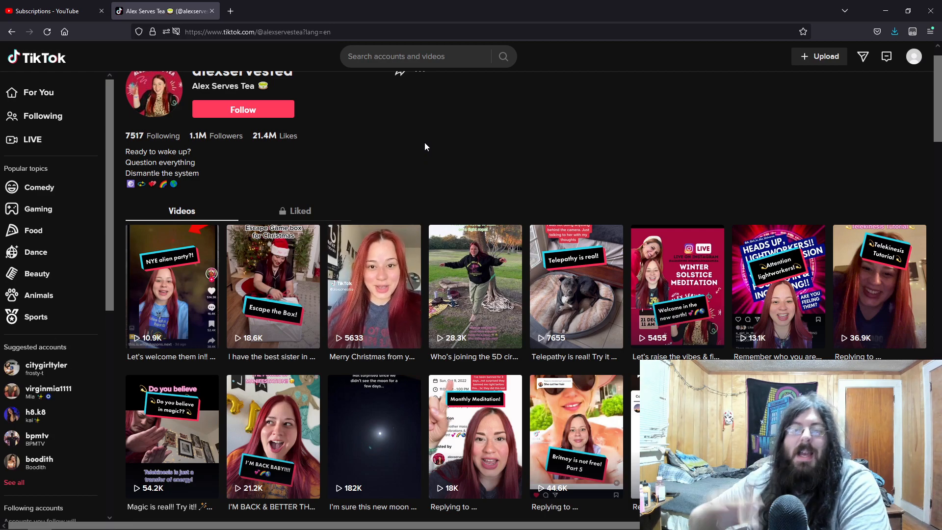
pyautogui.moveTo(515, 123)
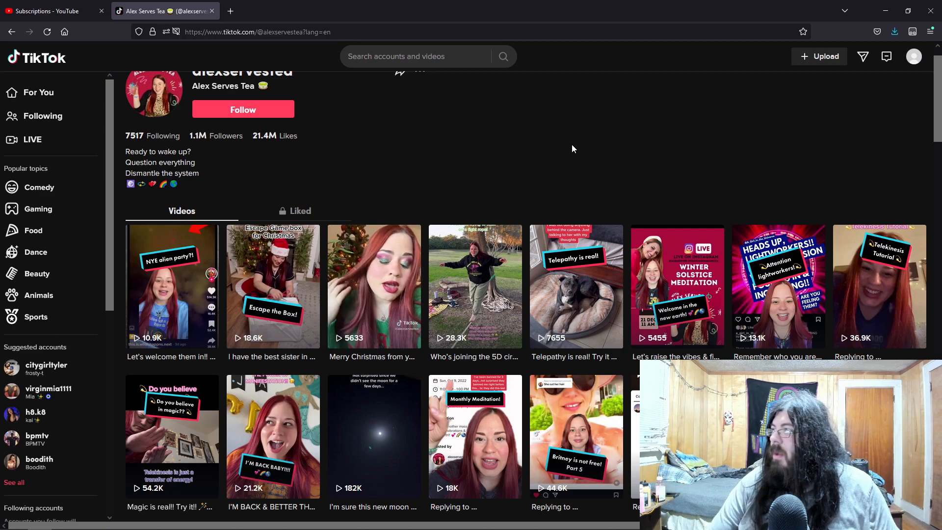
# Step: Open the Telekinesis Tutorial thumbnail from the first row of videos
pyautogui.click(879, 286)
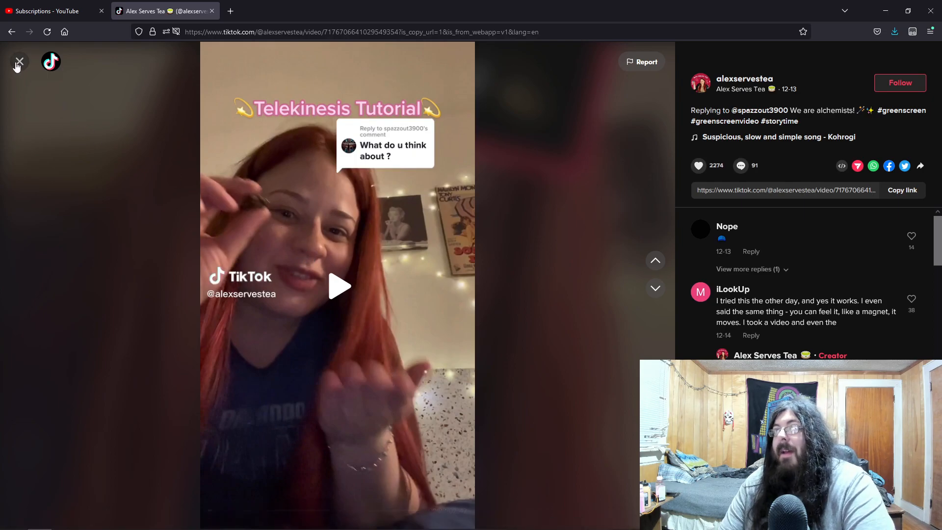
# Step: Watch the 'Telepathy is real! Try it out!!' dog video, then return to the profile
pyautogui.click(647, 283)
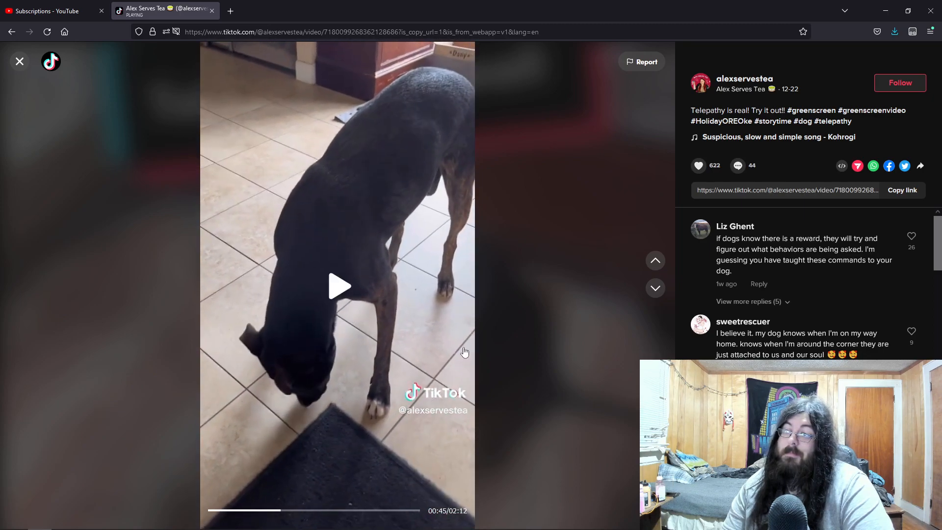
pyautogui.moveTo(425, 321)
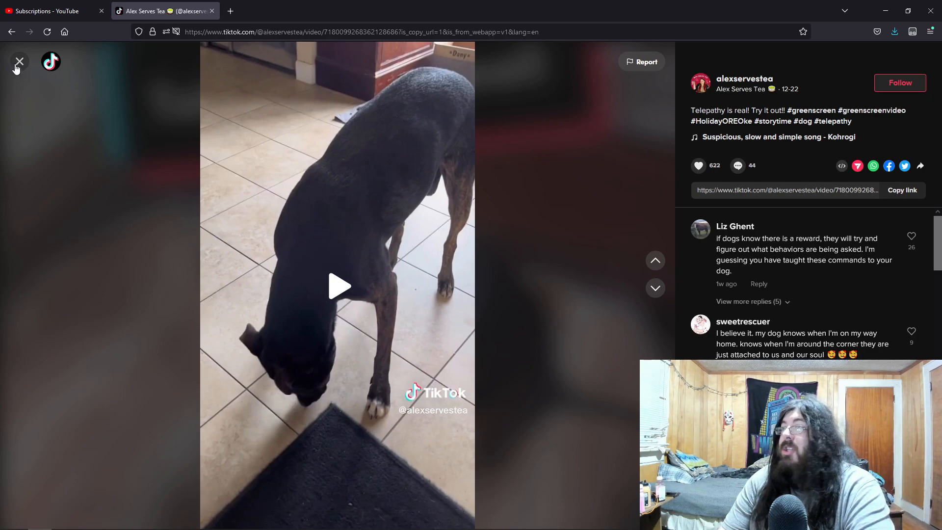
pyautogui.click(19, 61)
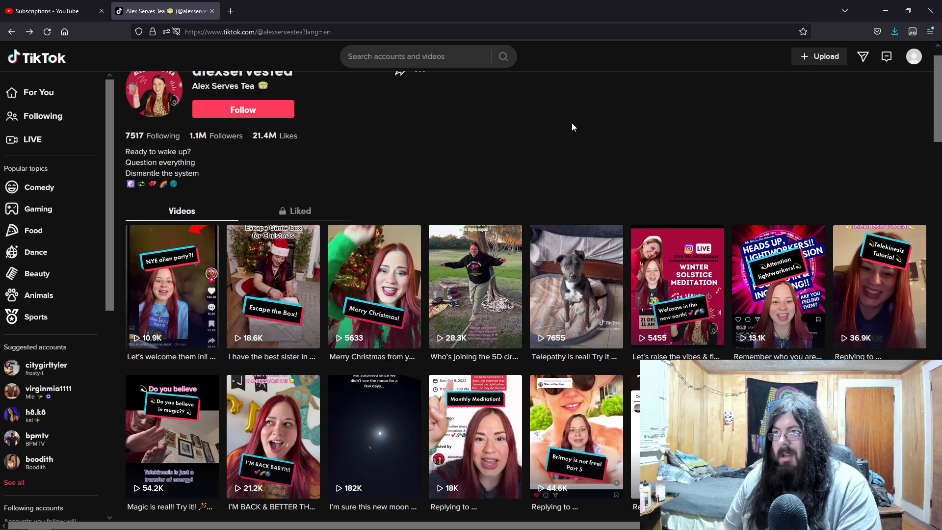
pyautogui.moveTo(610, 140)
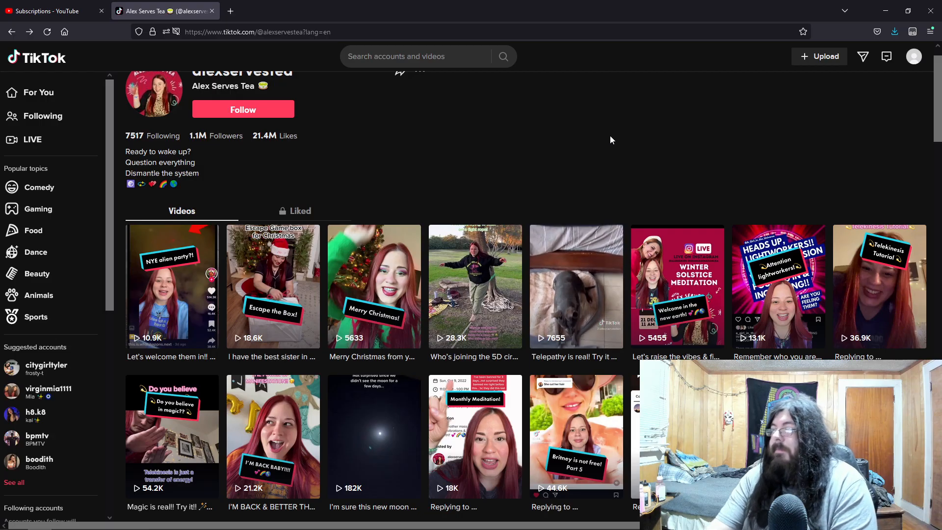
# Step: Scroll far down the alexservestea video grid to reach much older uploads
pyautogui.scroll(-3)
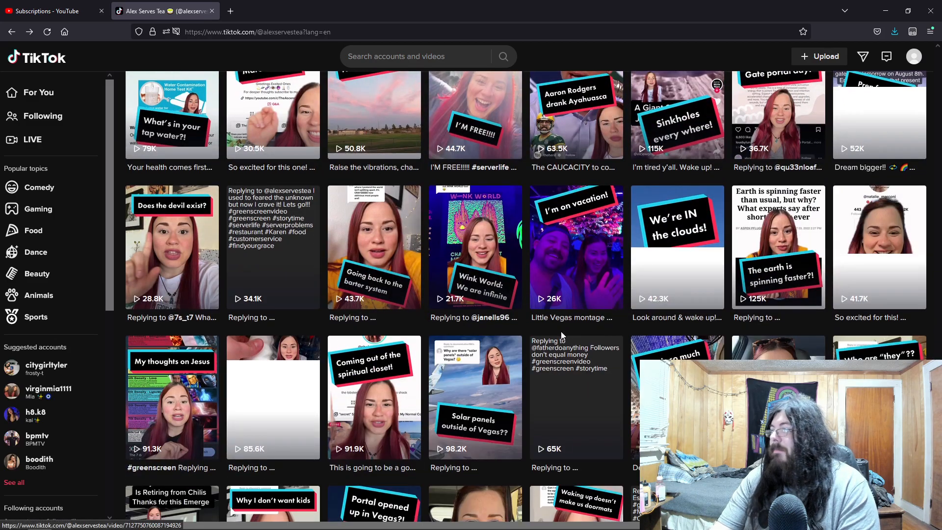
pyautogui.scroll(-3)
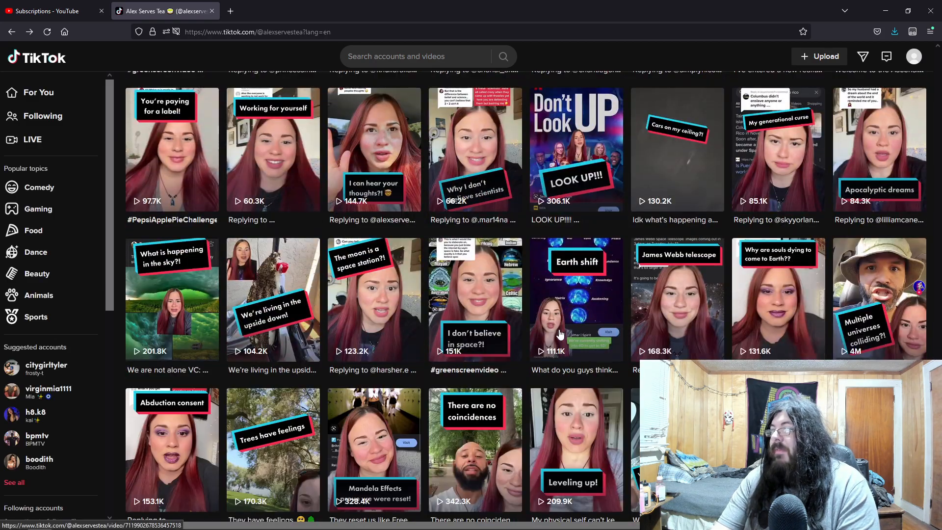
pyautogui.scroll(-3)
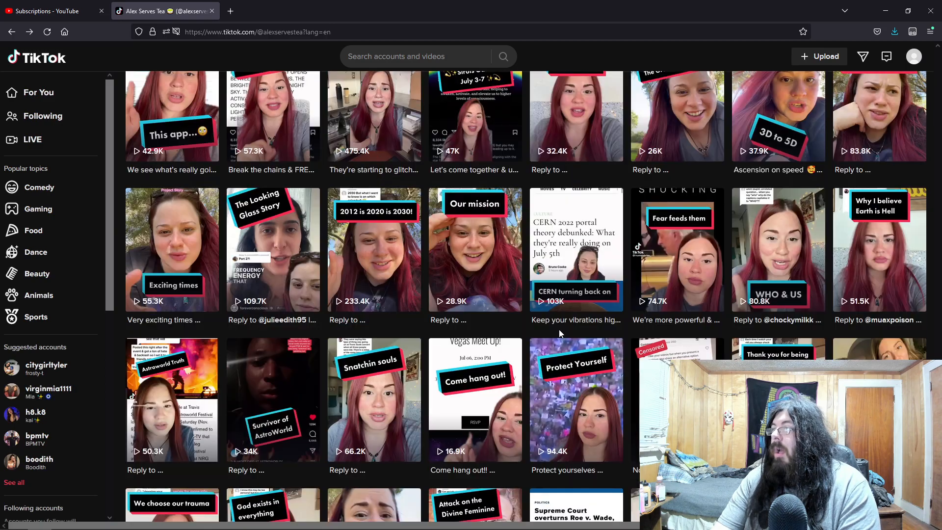
pyautogui.scroll(-3)
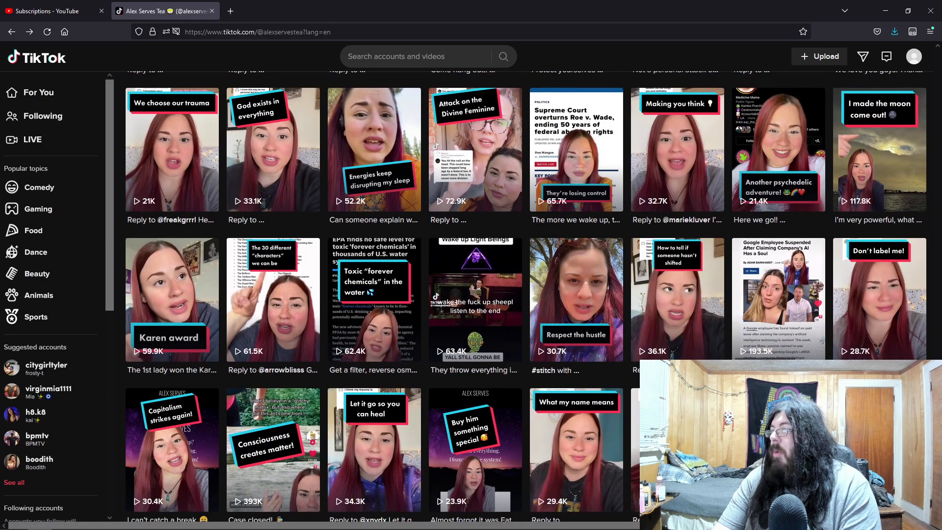
pyautogui.scroll(-3)
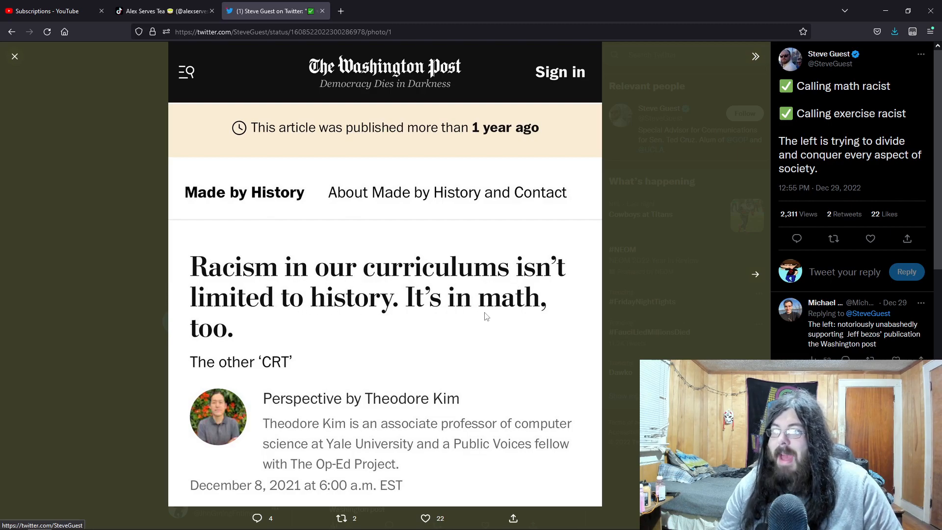
pyautogui.moveTo(403, 304)
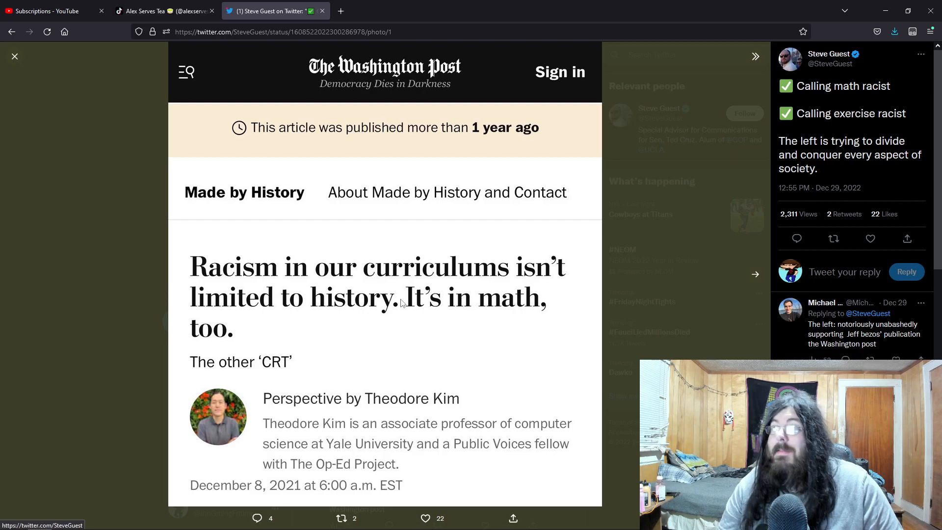
pyautogui.click(163, 11)
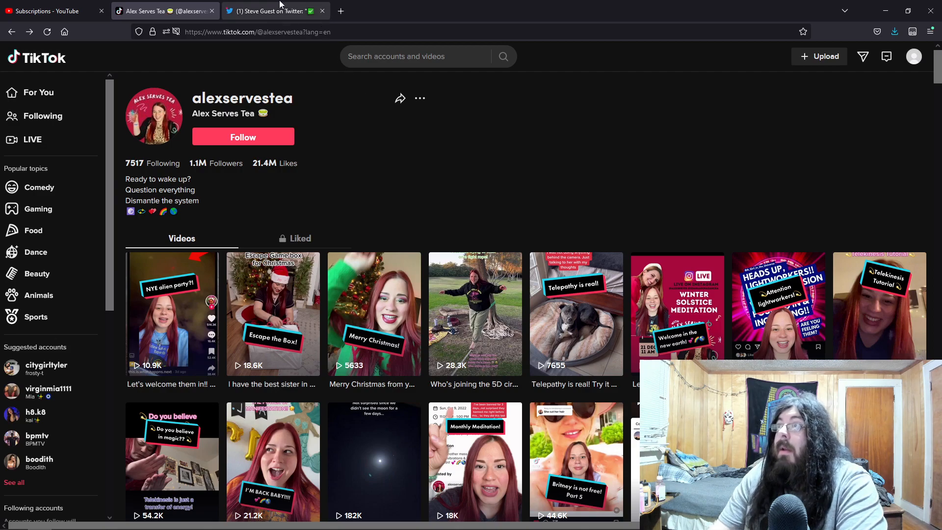
pyautogui.moveTo(402, 190)
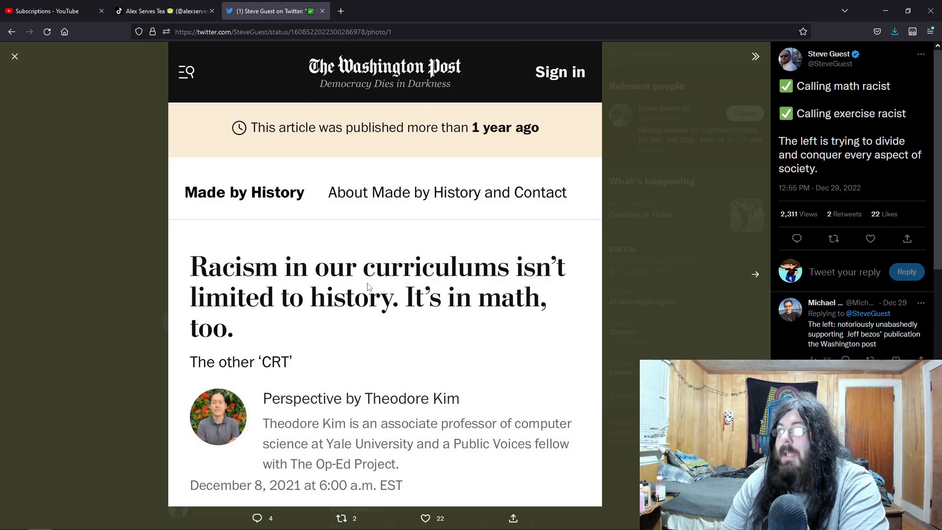
pyautogui.click(163, 11)
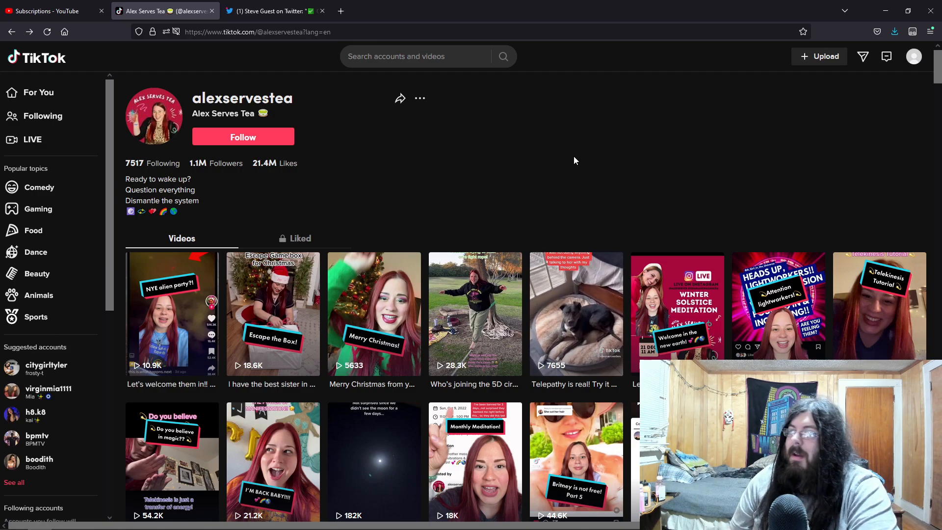
# Step: Scroll past the profile header into older videos, including the Galactic Federation parts
pyautogui.scroll(-3)
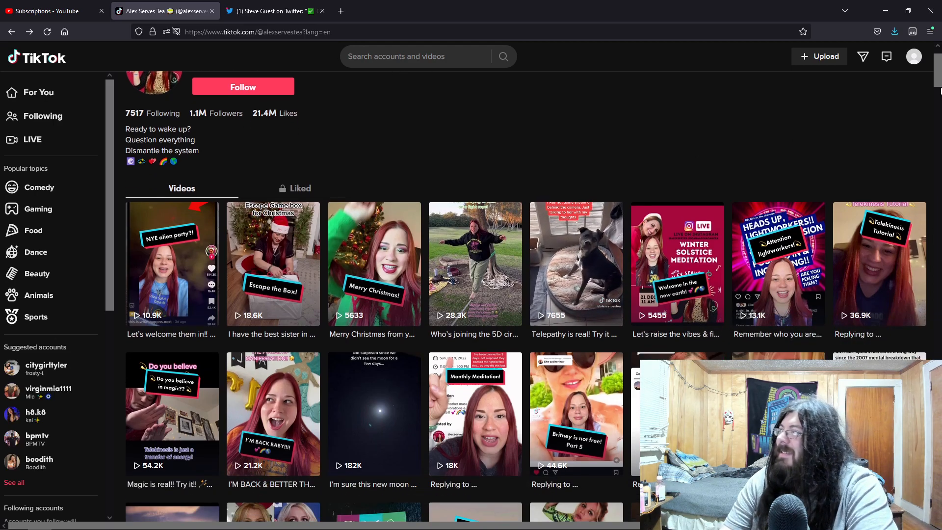
pyautogui.scroll(-3)
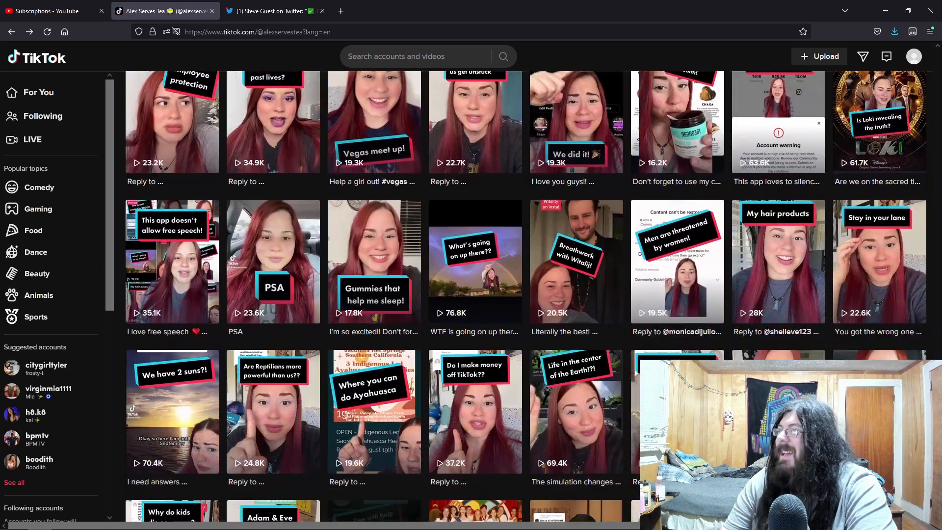
pyautogui.scroll(-3)
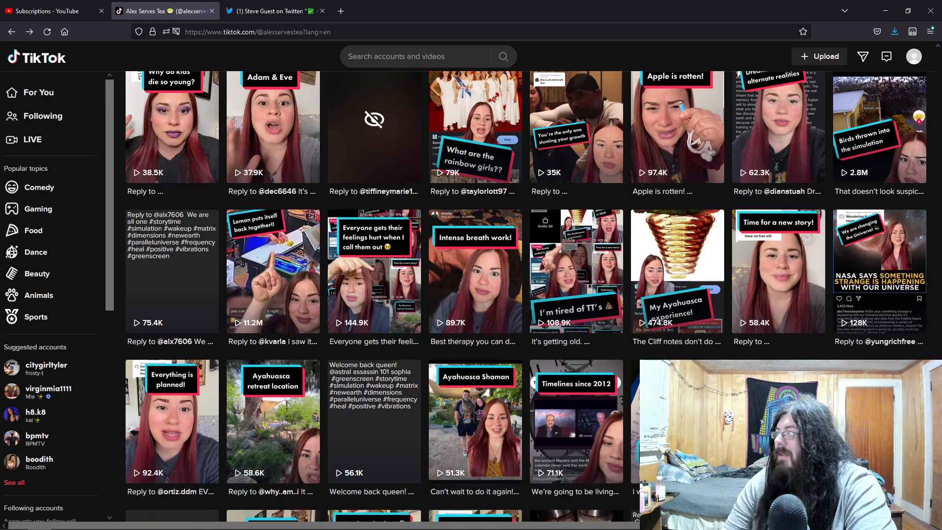
pyautogui.scroll(-3)
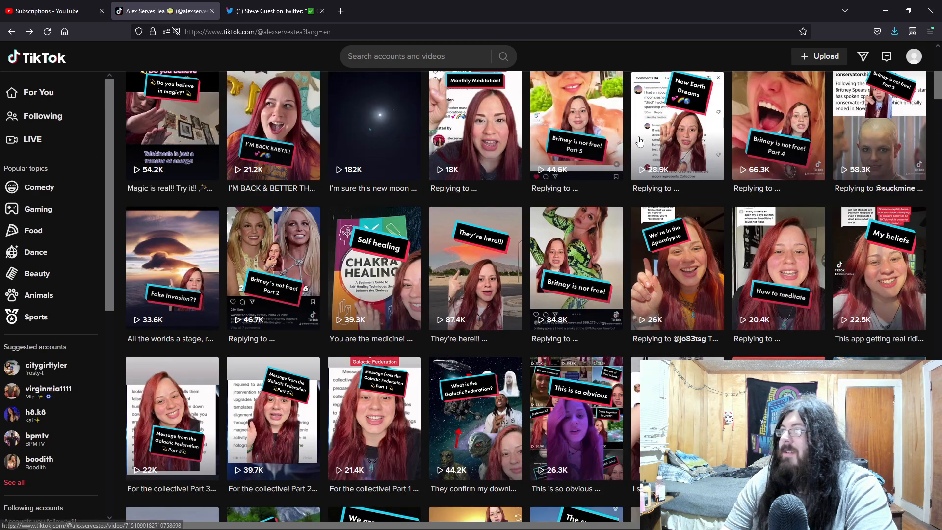